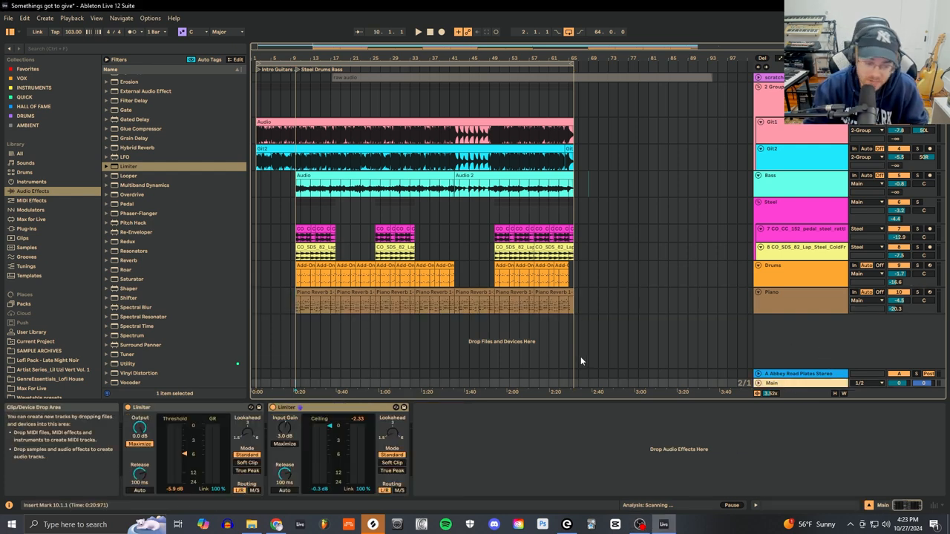
mouse_move(238, 392)
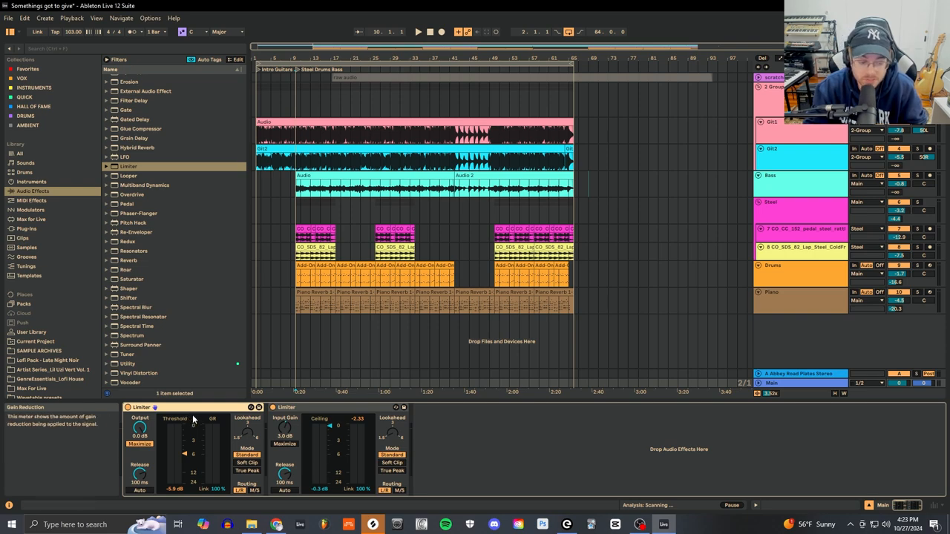
mouse_move(236, 436)
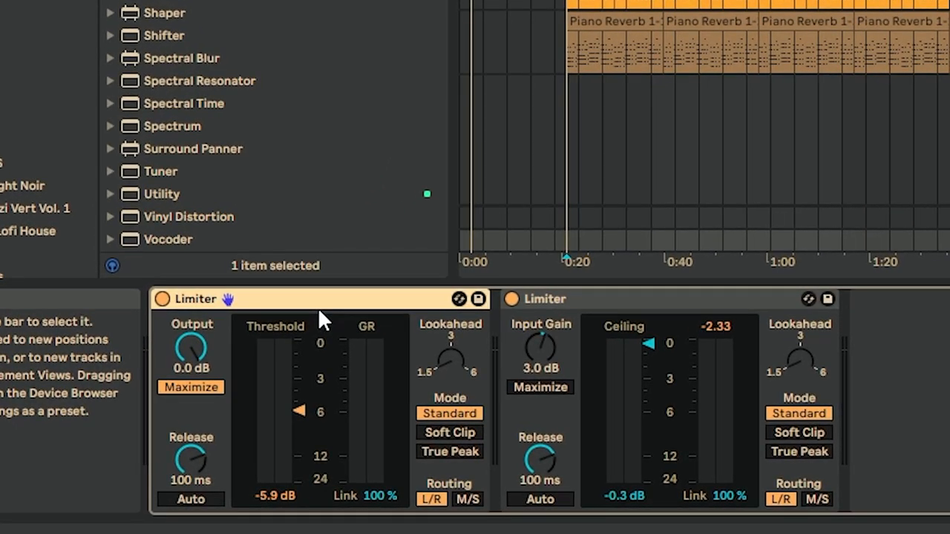
mouse_move(414, 354)
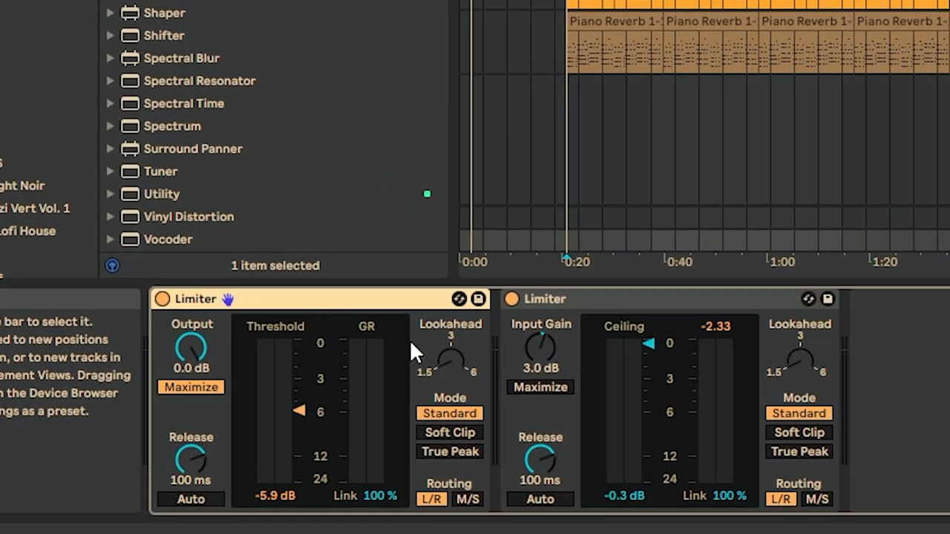
mouse_move(468, 519)
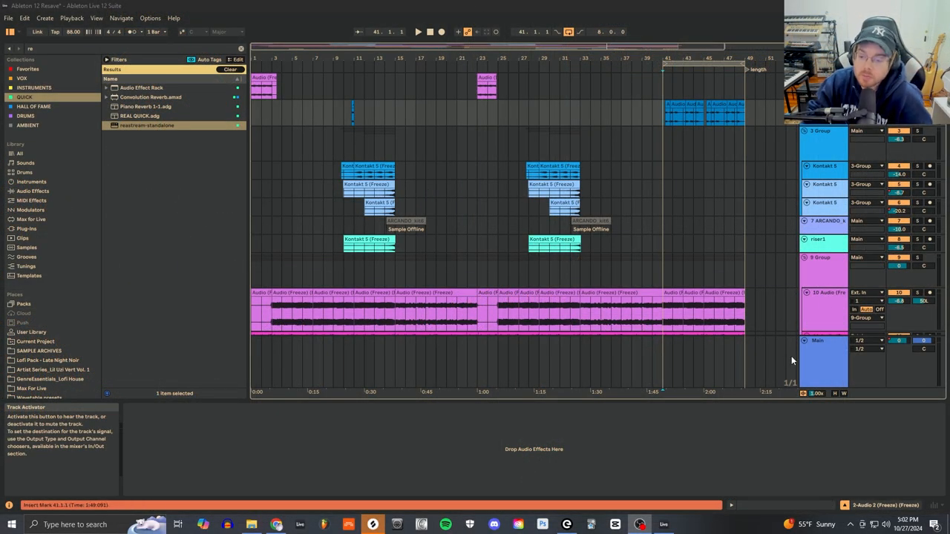
Select the Main track to receive the Pro-Q 3 mastering EQ
click(816, 339)
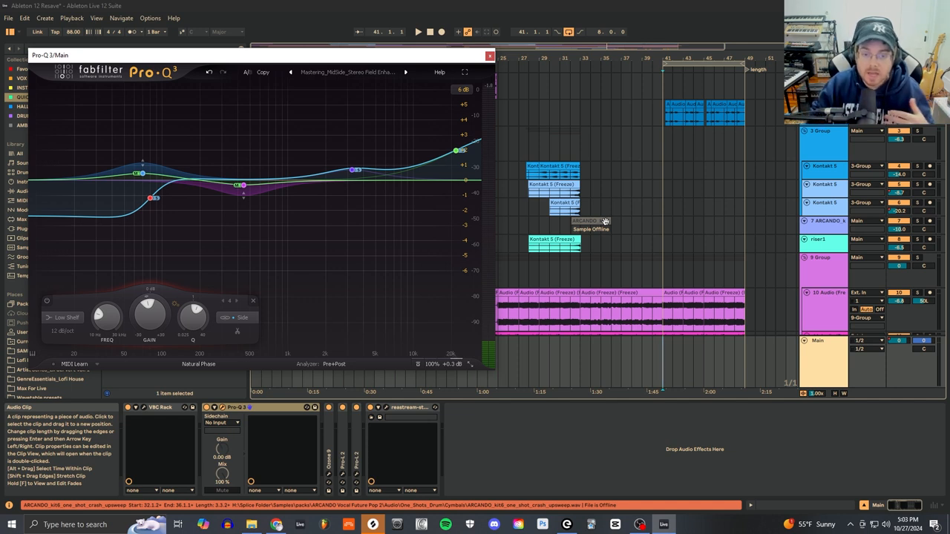
mouse_move(460, 222)
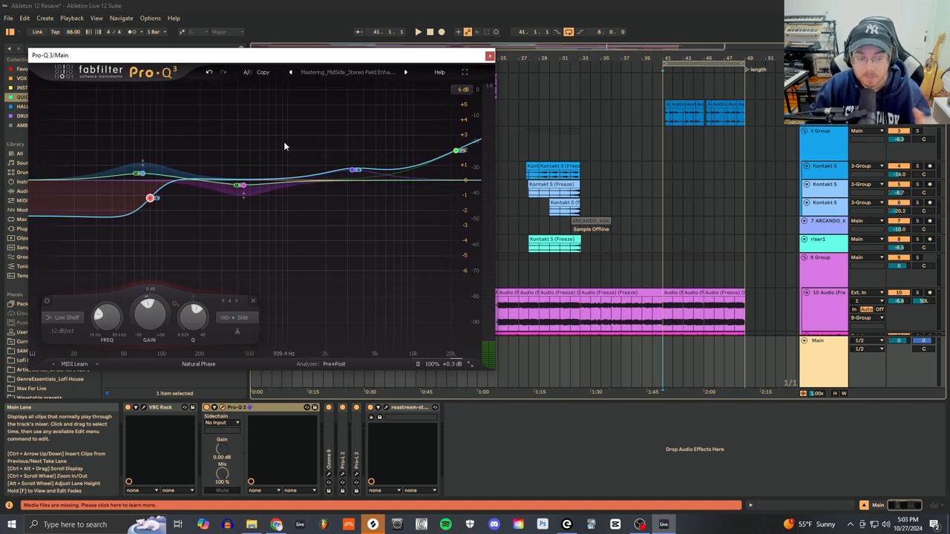
mouse_move(273, 135)
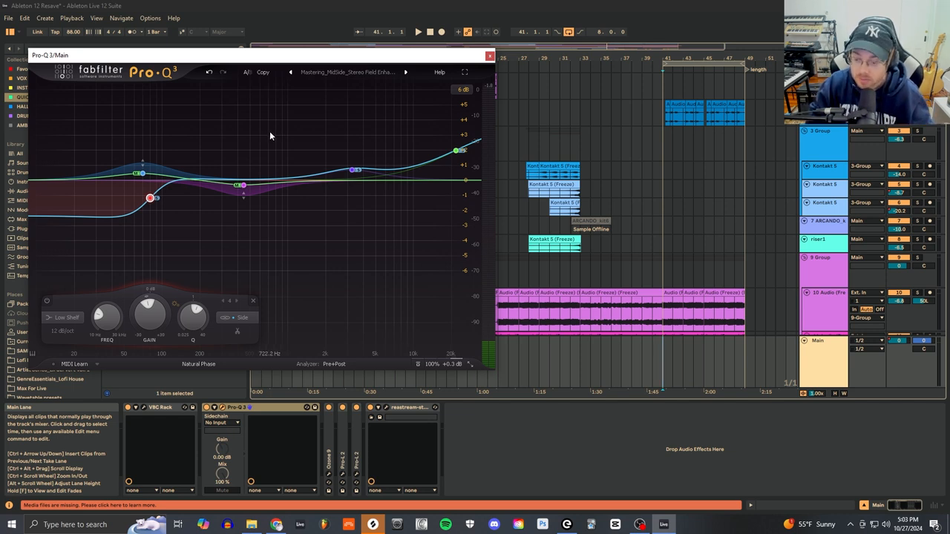
click(241, 186)
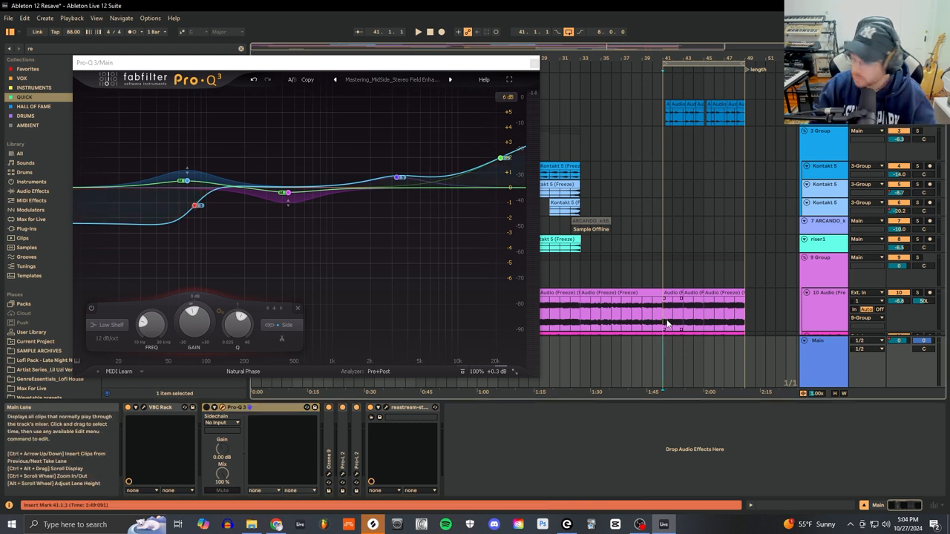
Start playback so the master runs through Pro-Q 3 and its live spectrum appears
click(418, 32)
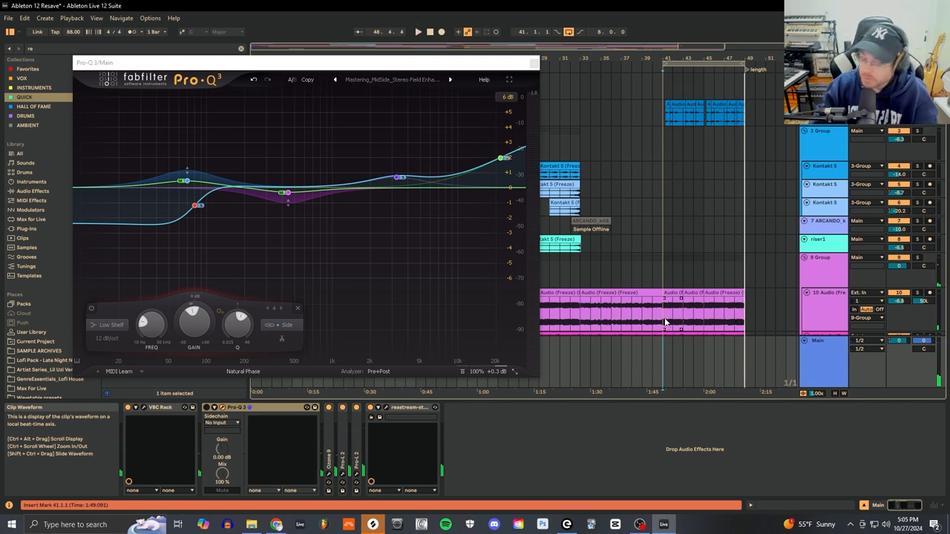
click(208, 406)
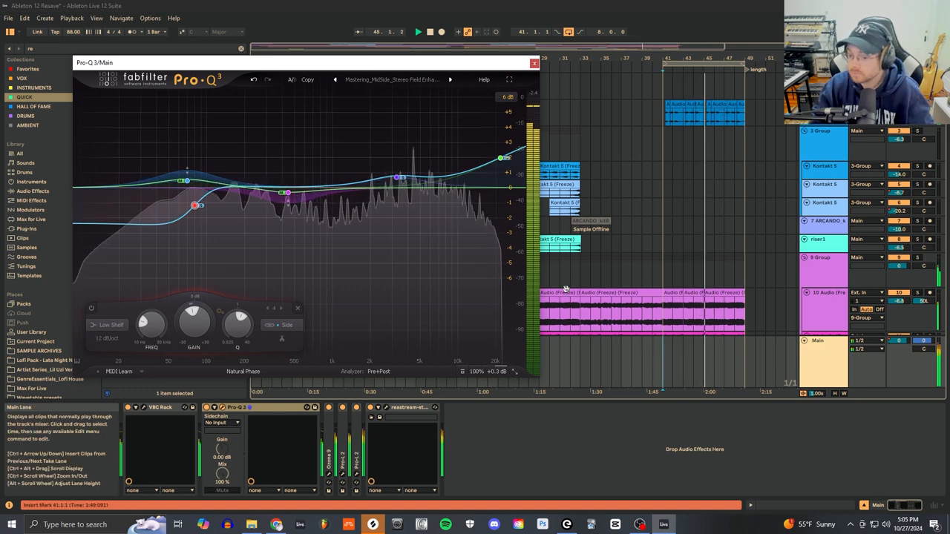
Stop playback, leaving the mid-side mastering curve as loaded
click(535, 63)
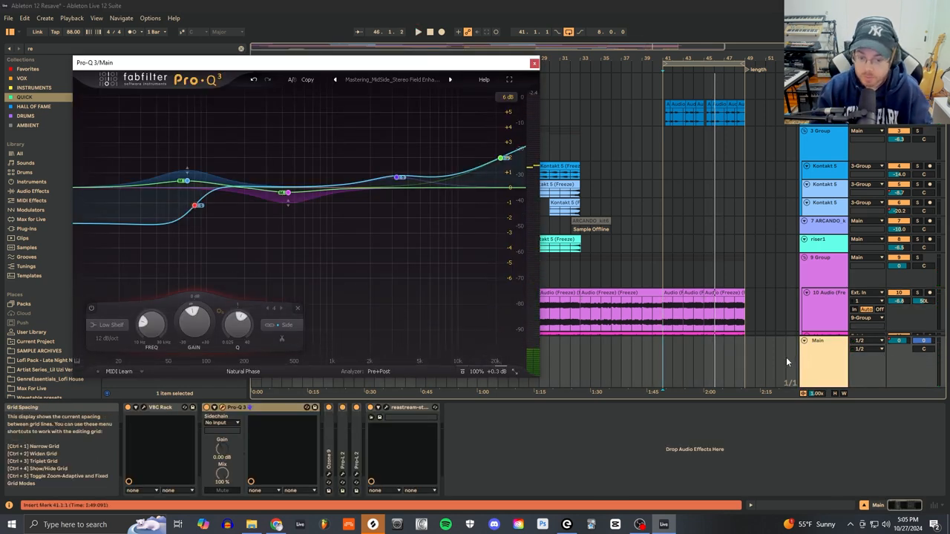
mouse_move(582, 314)
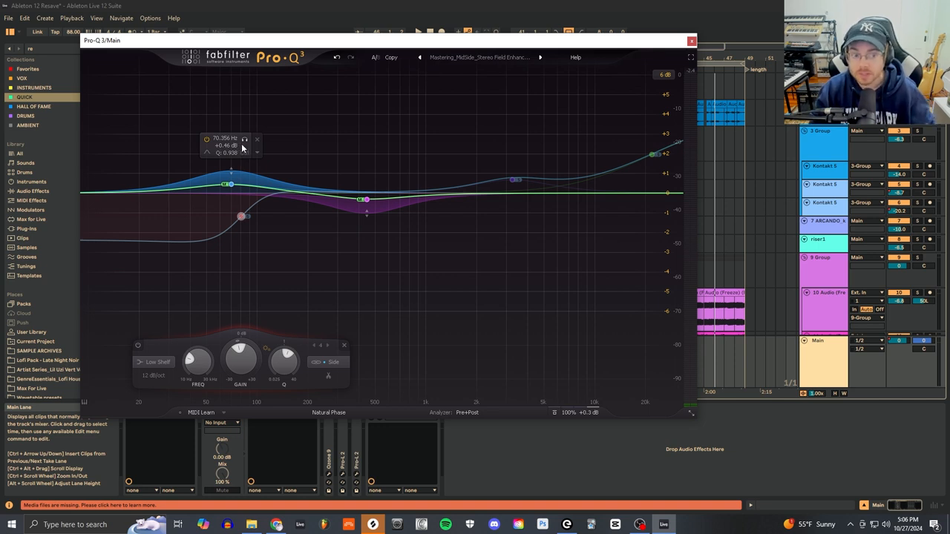
Choose the mid-side mastering preset from the Pro-Q 3 preset browser
click(243, 139)
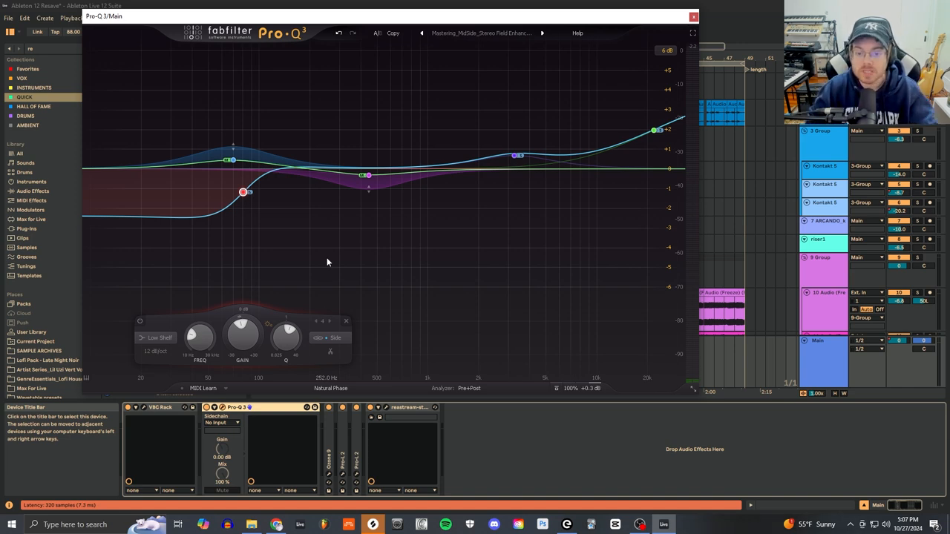
mouse_move(344, 248)
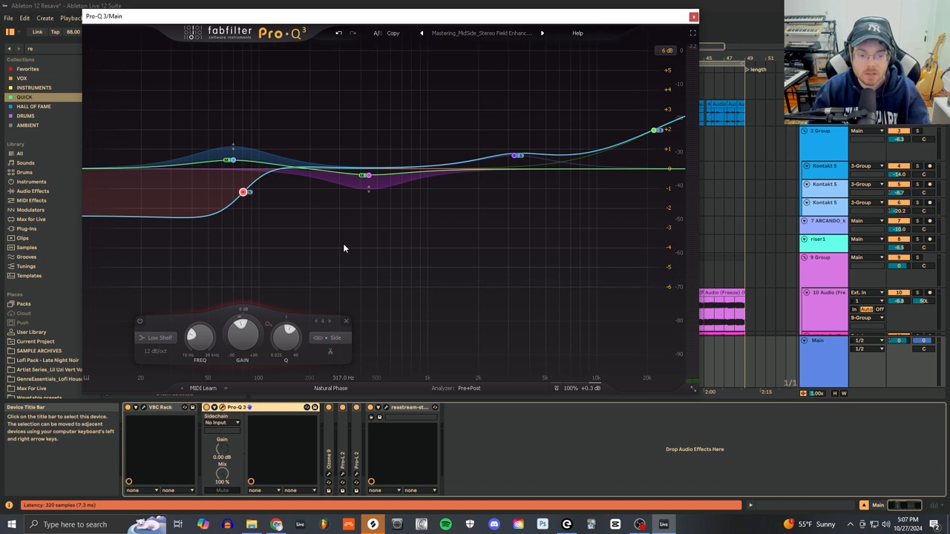
click(243, 191)
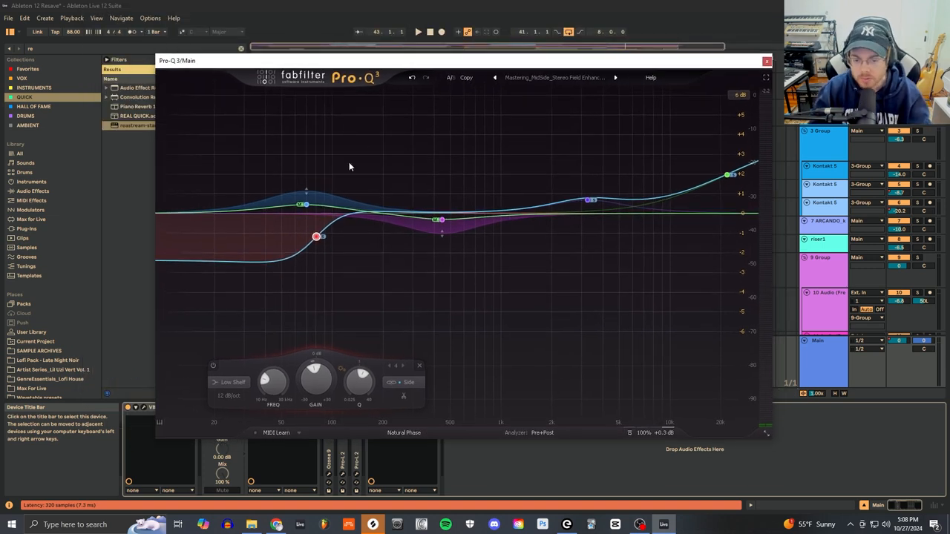
Solo the red low-shelf side band so only its curve stays active
click(315, 236)
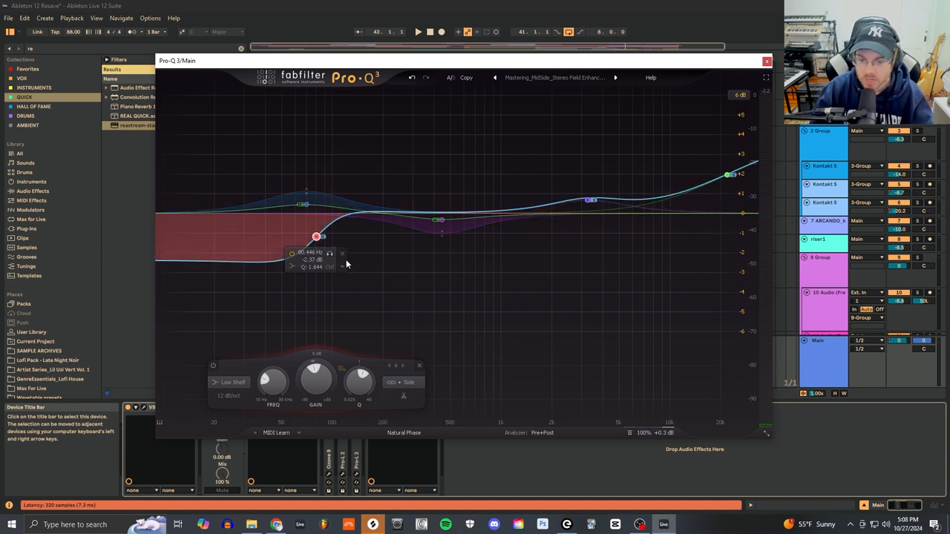
mouse_move(333, 266)
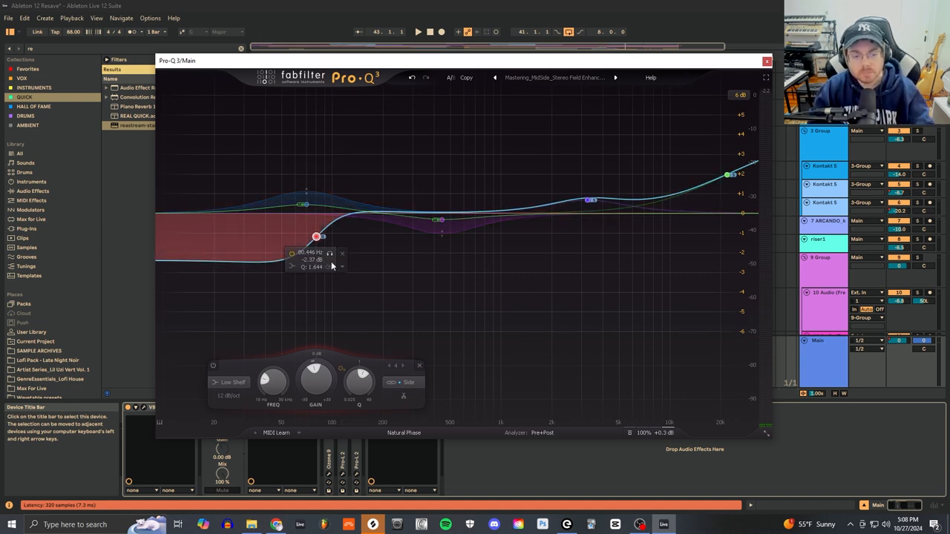
click(330, 252)
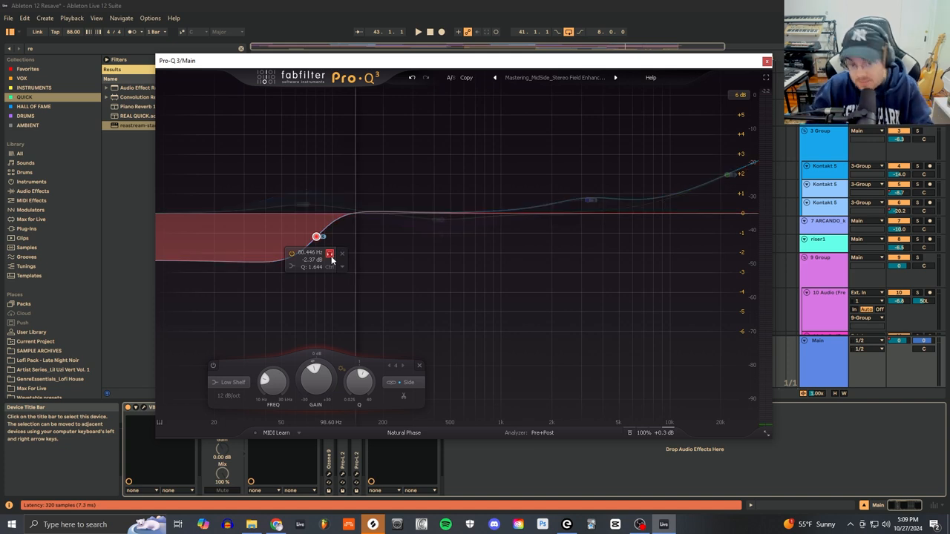
click(418, 31)
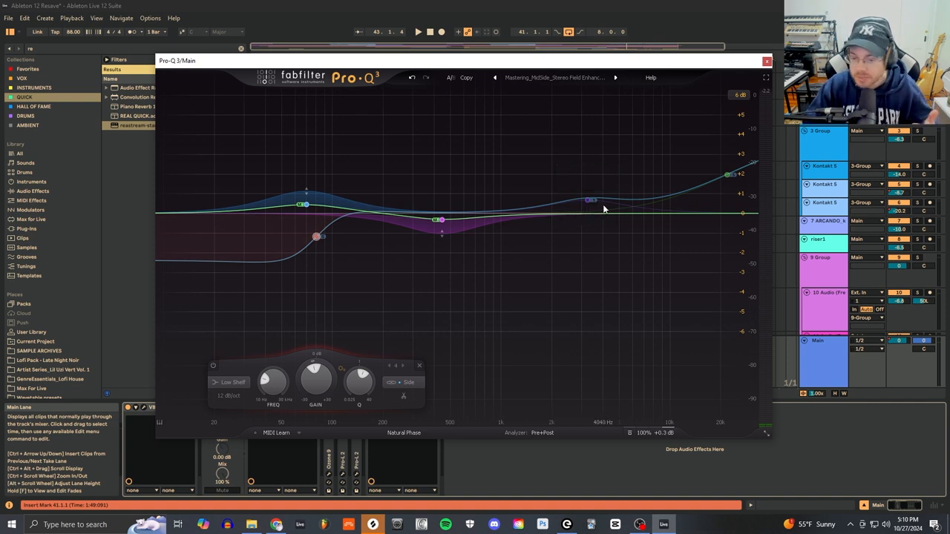
mouse_move(602, 214)
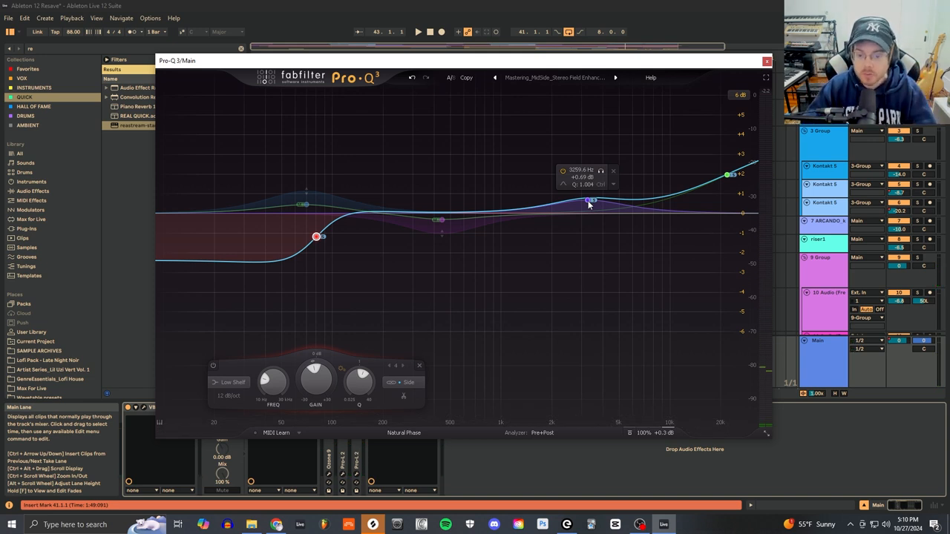
Audition the upper-mid bell with a temporary boost, restore its gentle lift, then solo the high-shelf band
drag(593, 201, 594, 122)
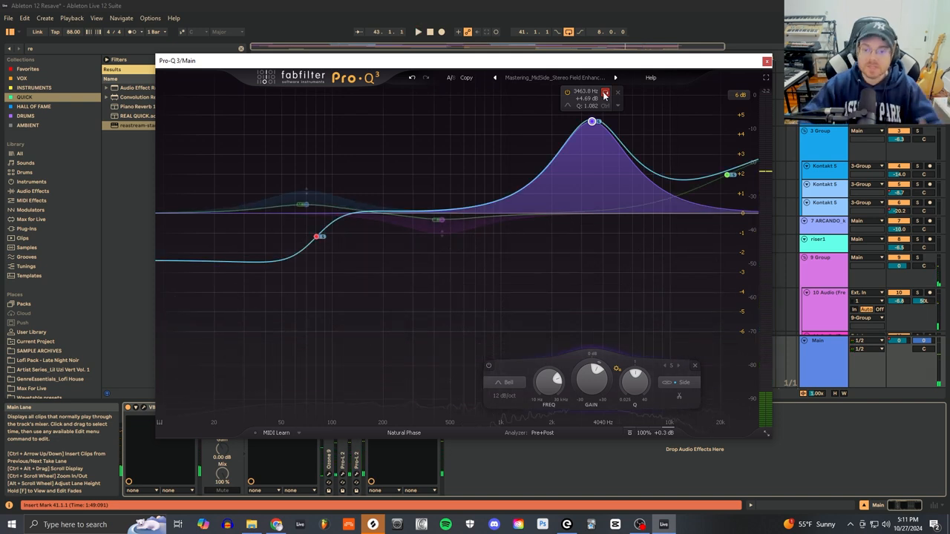
drag(590, 122, 591, 187)
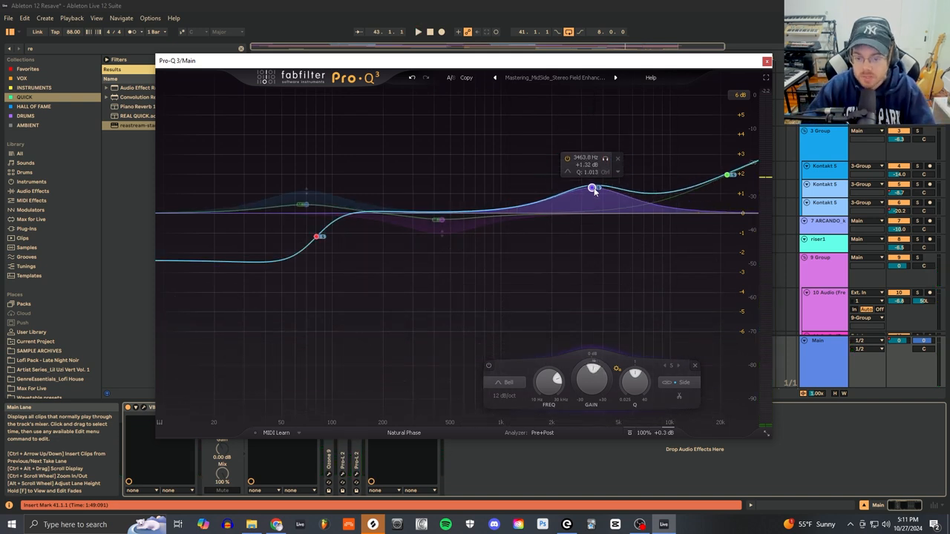
drag(591, 187, 616, 214)
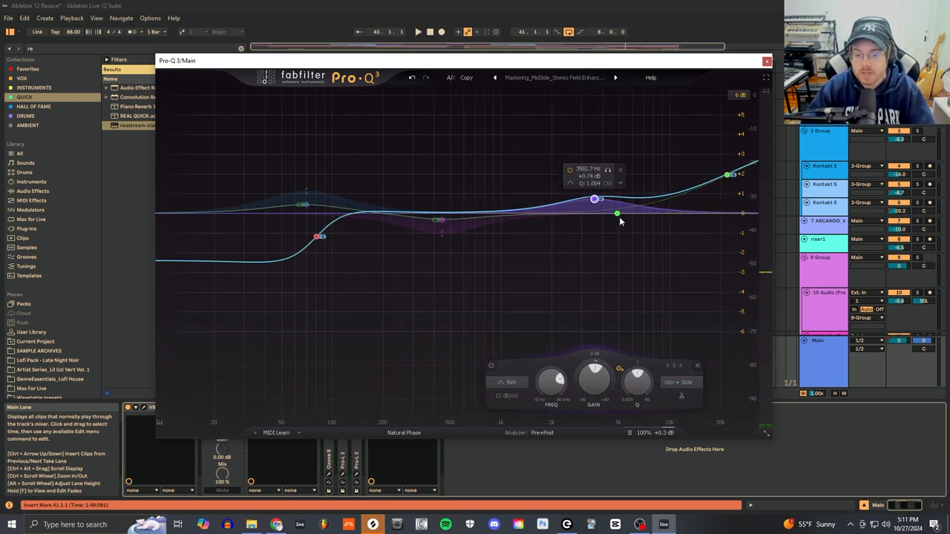
drag(618, 214, 735, 175)
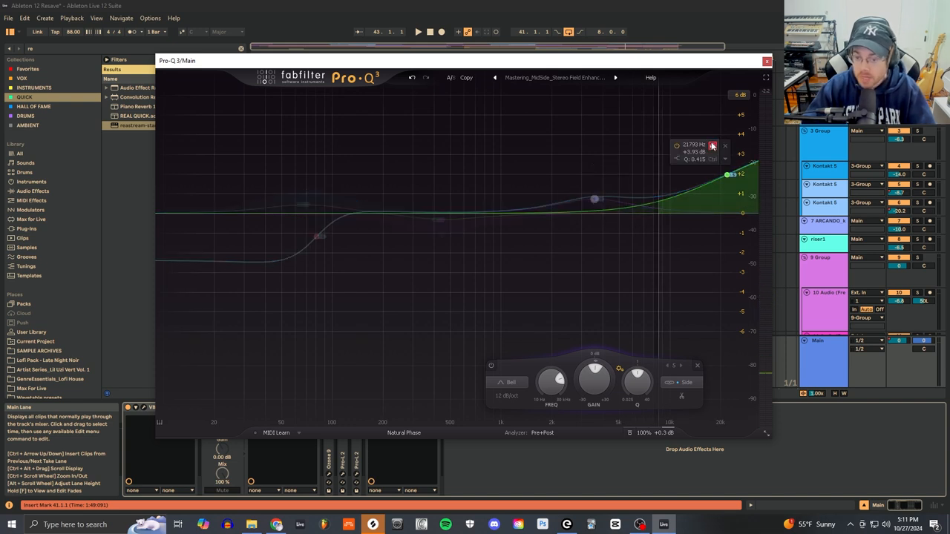